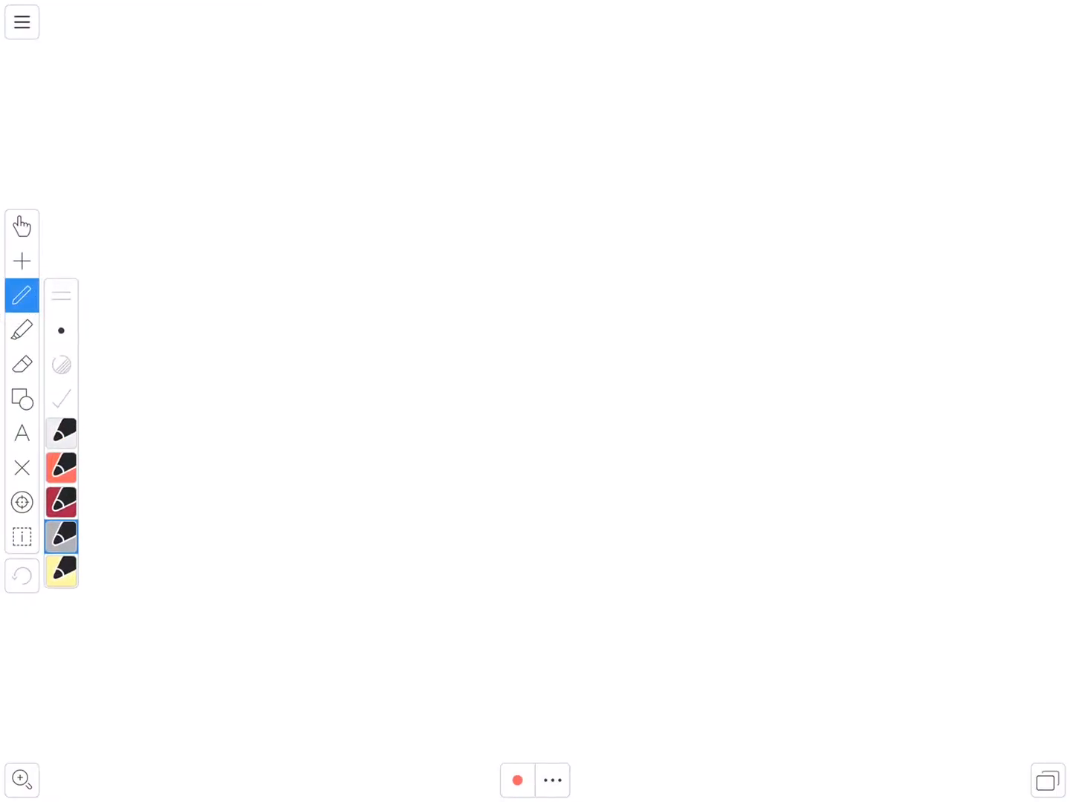
Step: Draw a freehand cloud outline and turn it into a shape filled light blue
left_click_drag(199, 375, 738, 453)
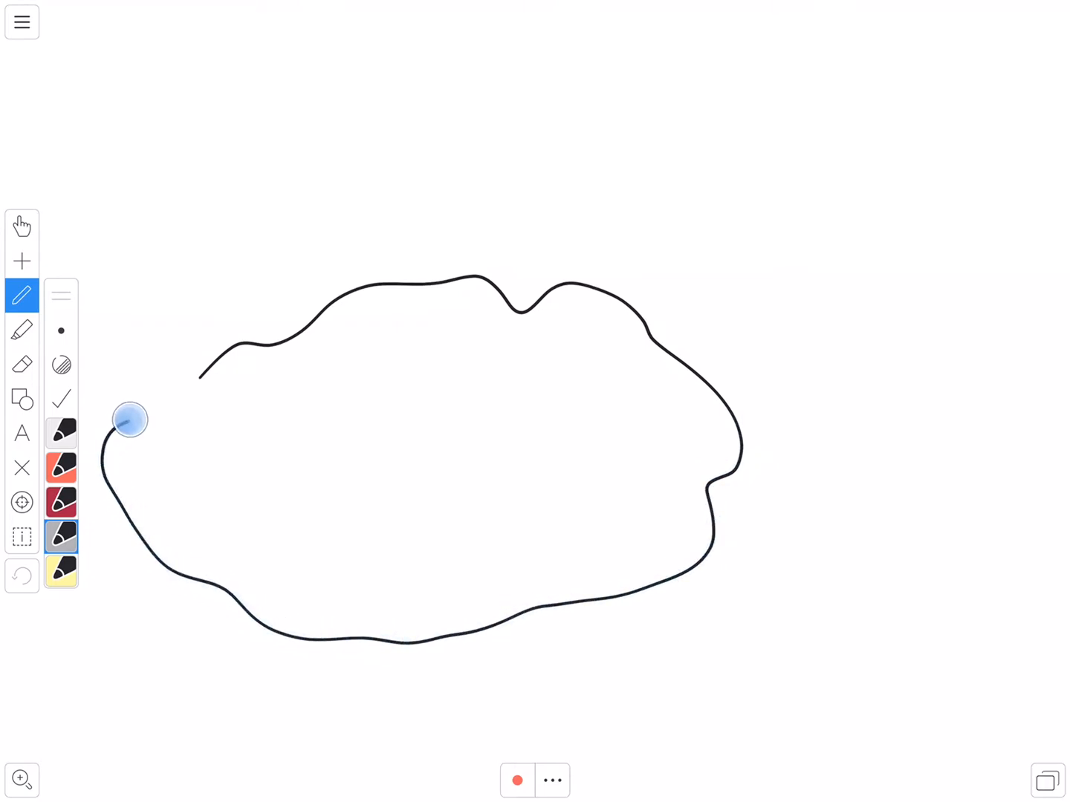
left_click(62, 365)
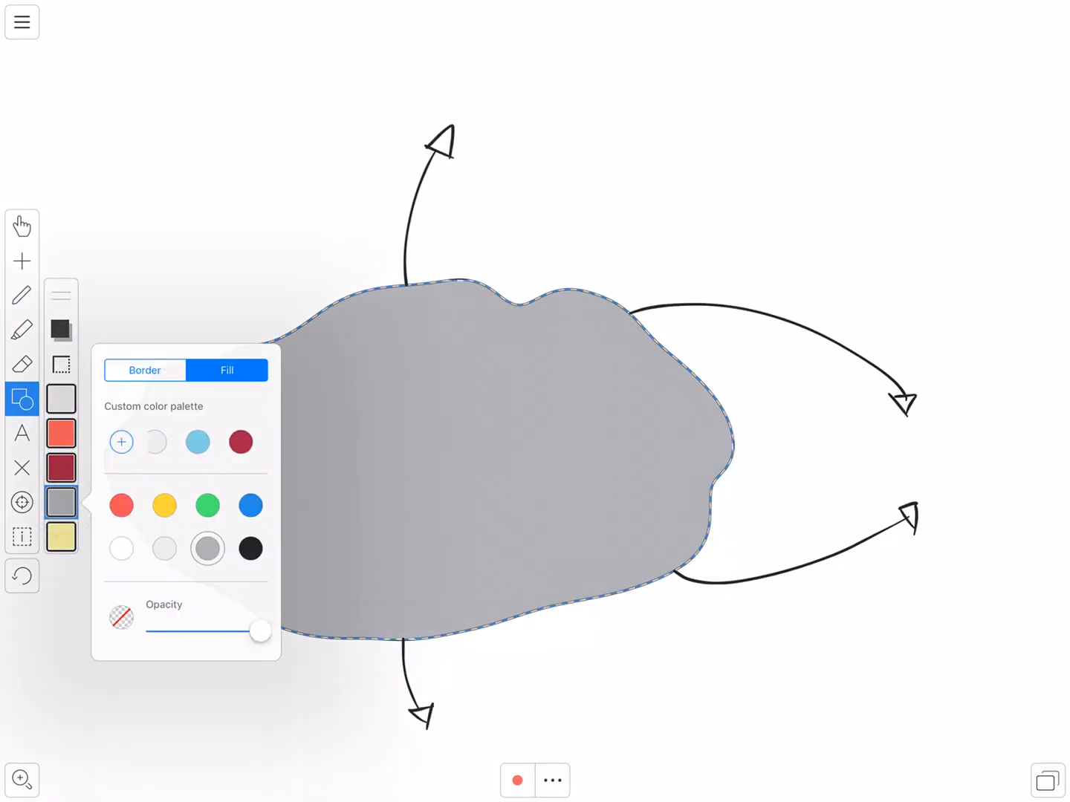
left_click(207, 442)
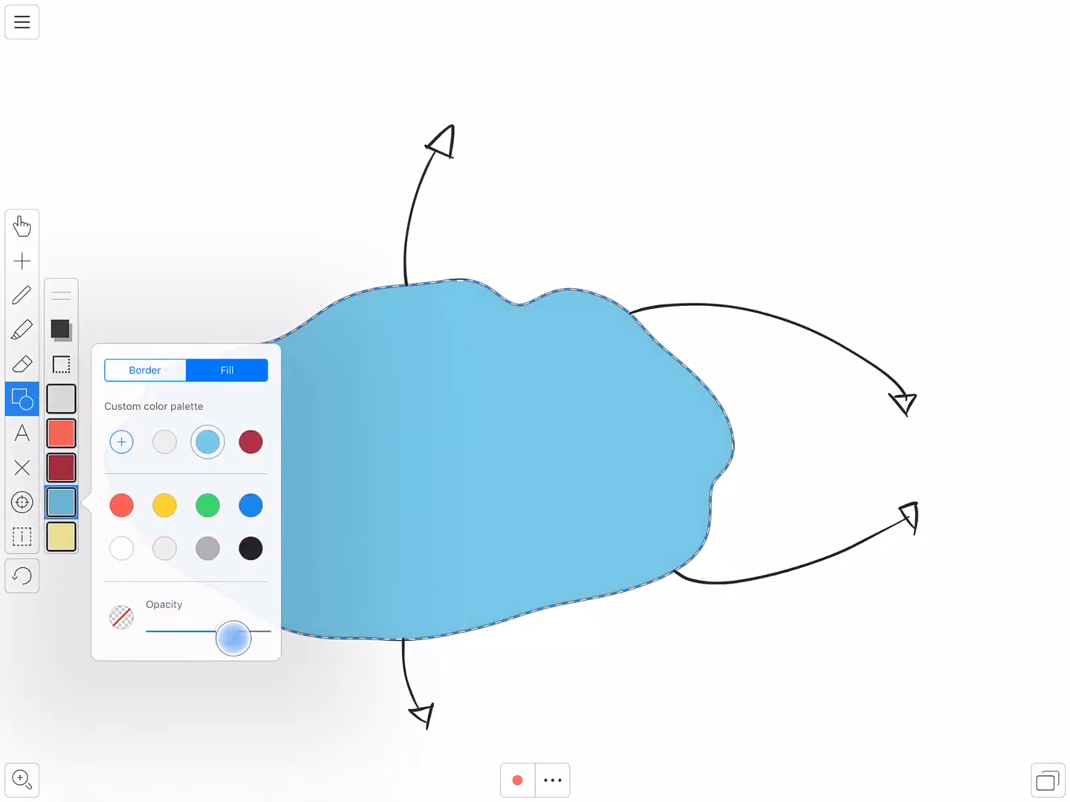
left_click(61, 364)
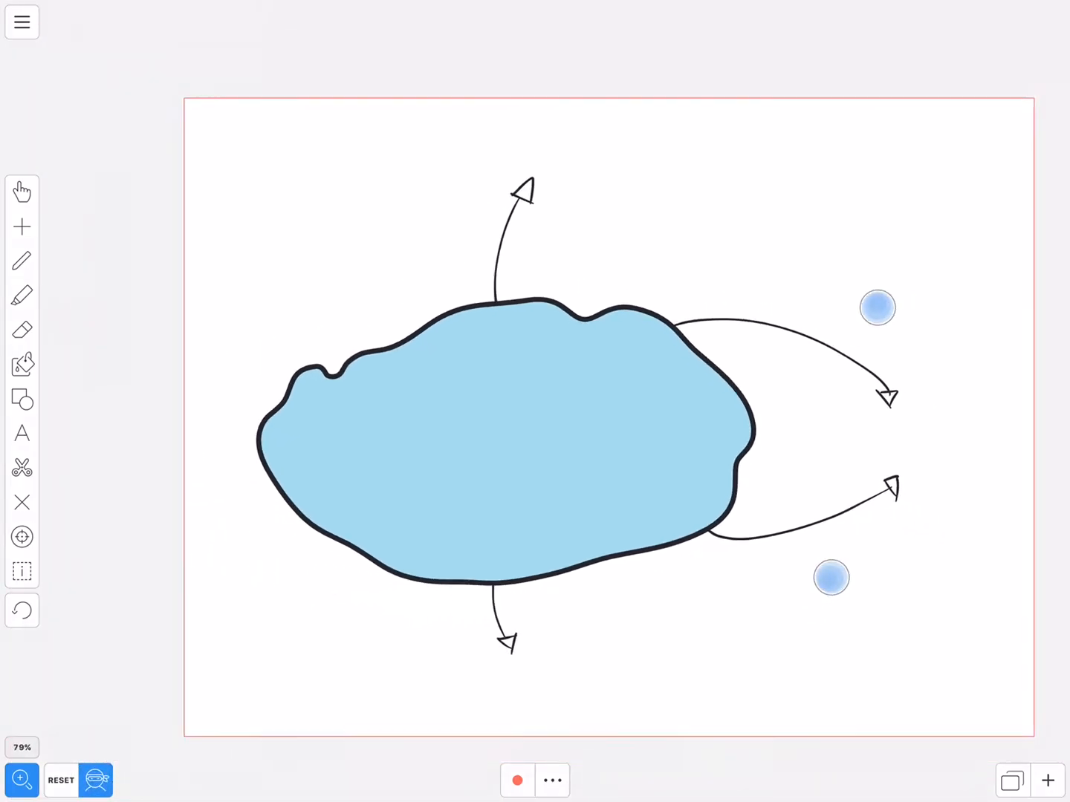
Step: Zoom into the cloud and draw a short black vertical stroke in its left part
scroll("down", 3)
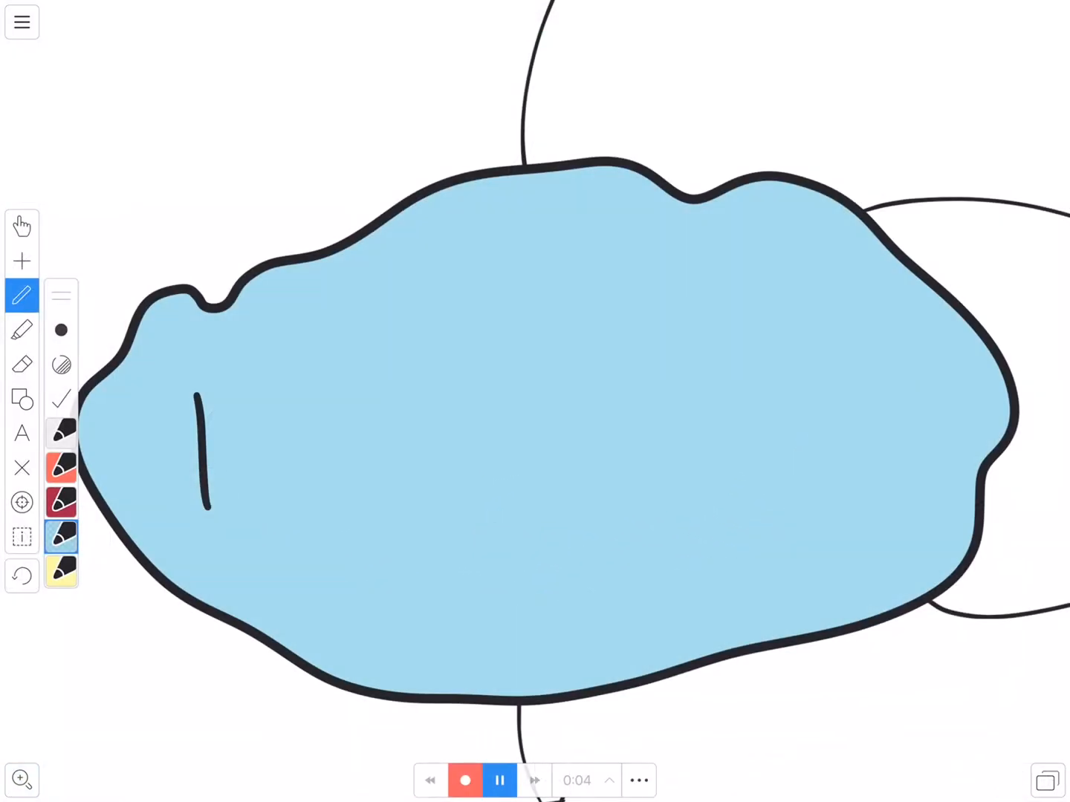
left_click_drag(201, 394, 320, 483)
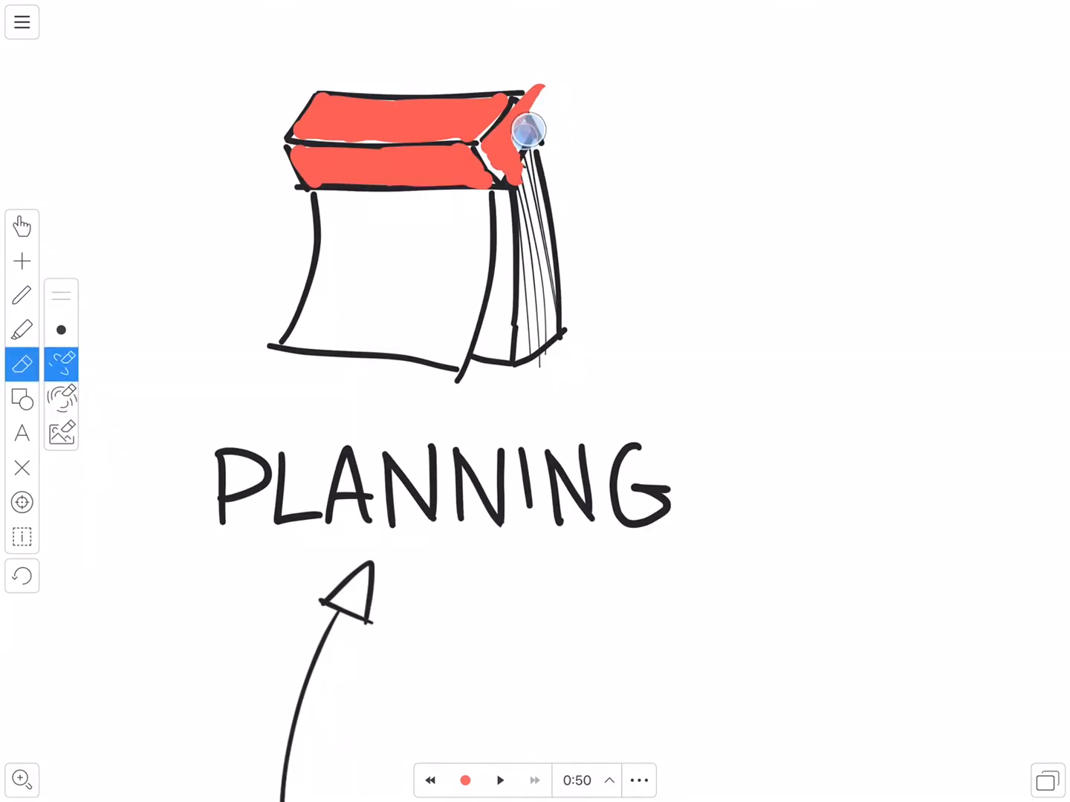
Step: Erase the calendar's red top and finish erasing in the marketing chart image
left_click_drag(527, 130, 520, 171)
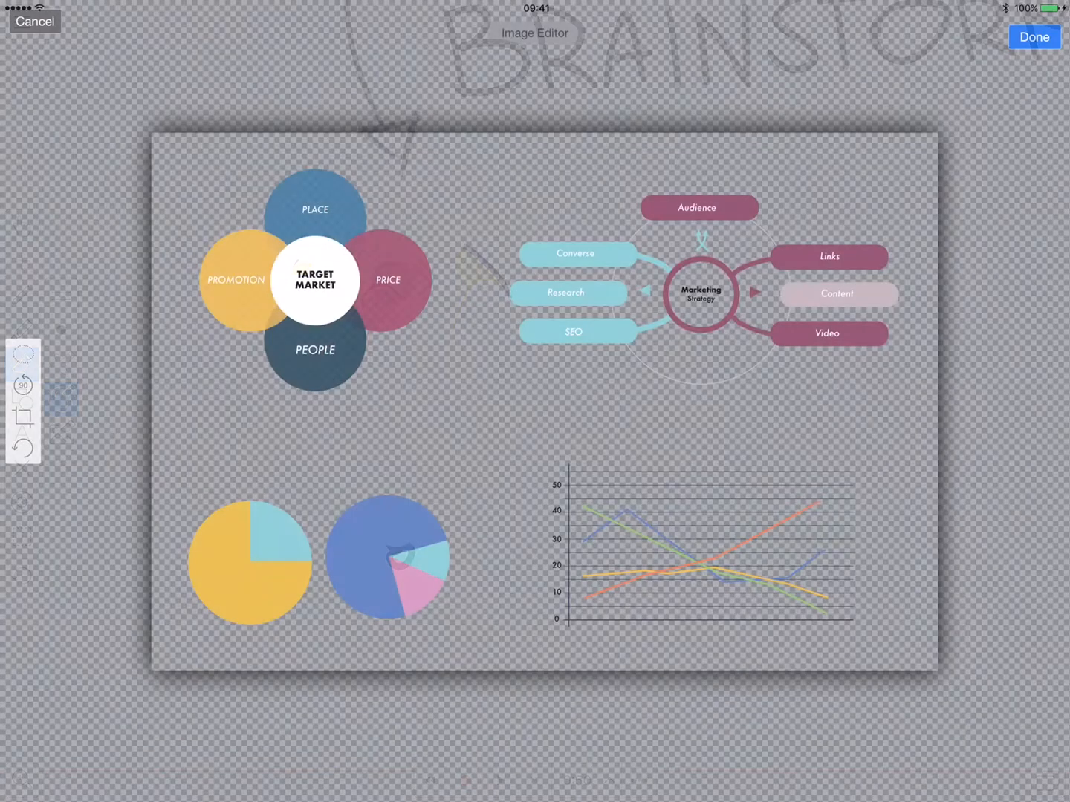
left_click(1033, 37)
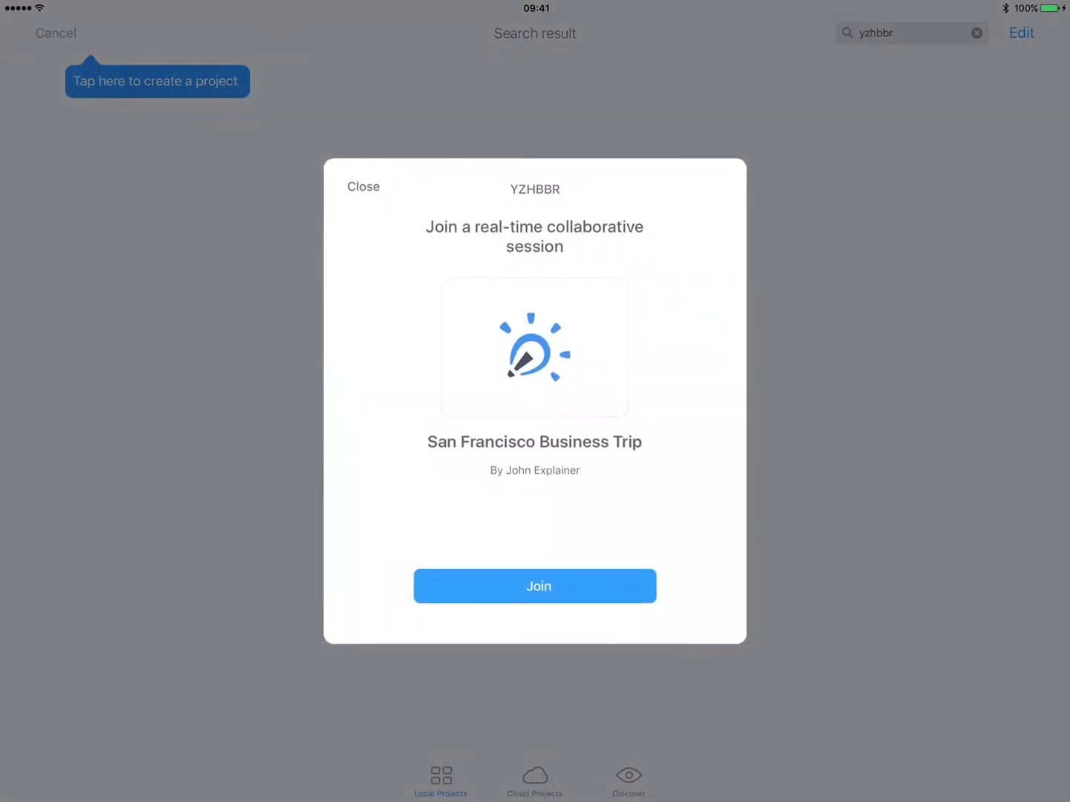
Step: Join the San Francisco Business Trip session and navigate to page two, Meetings on Monday
left_click(534, 585)
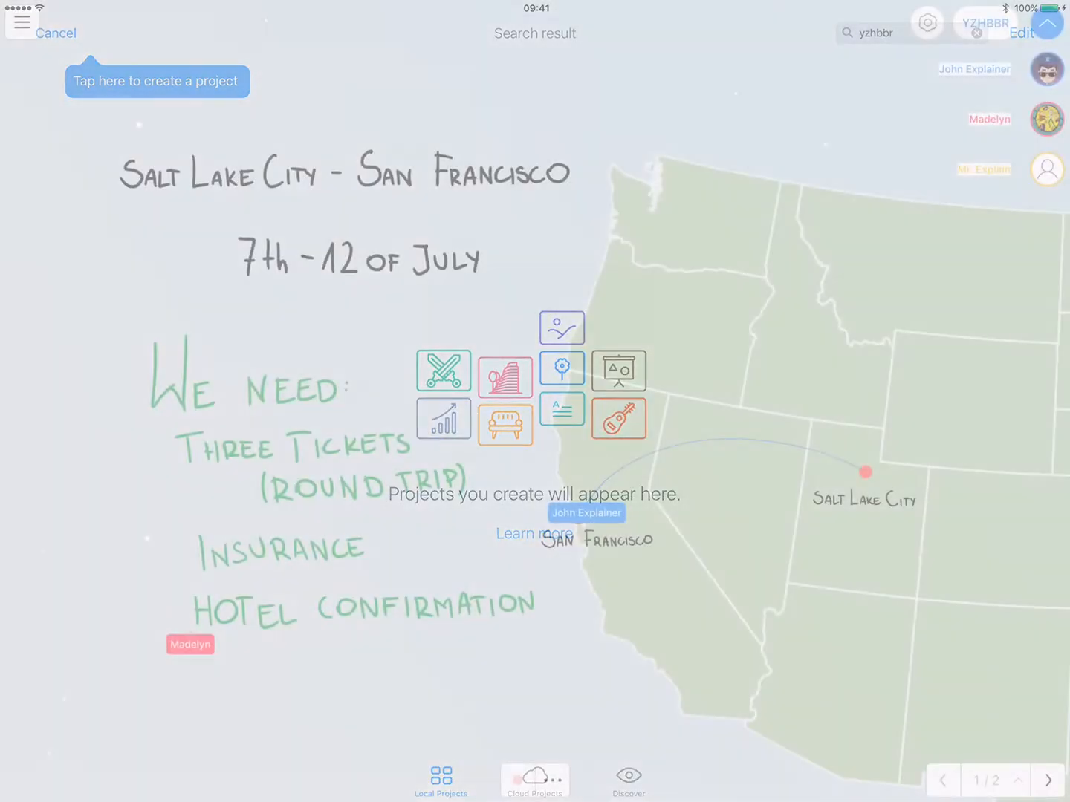
left_click(1049, 780)
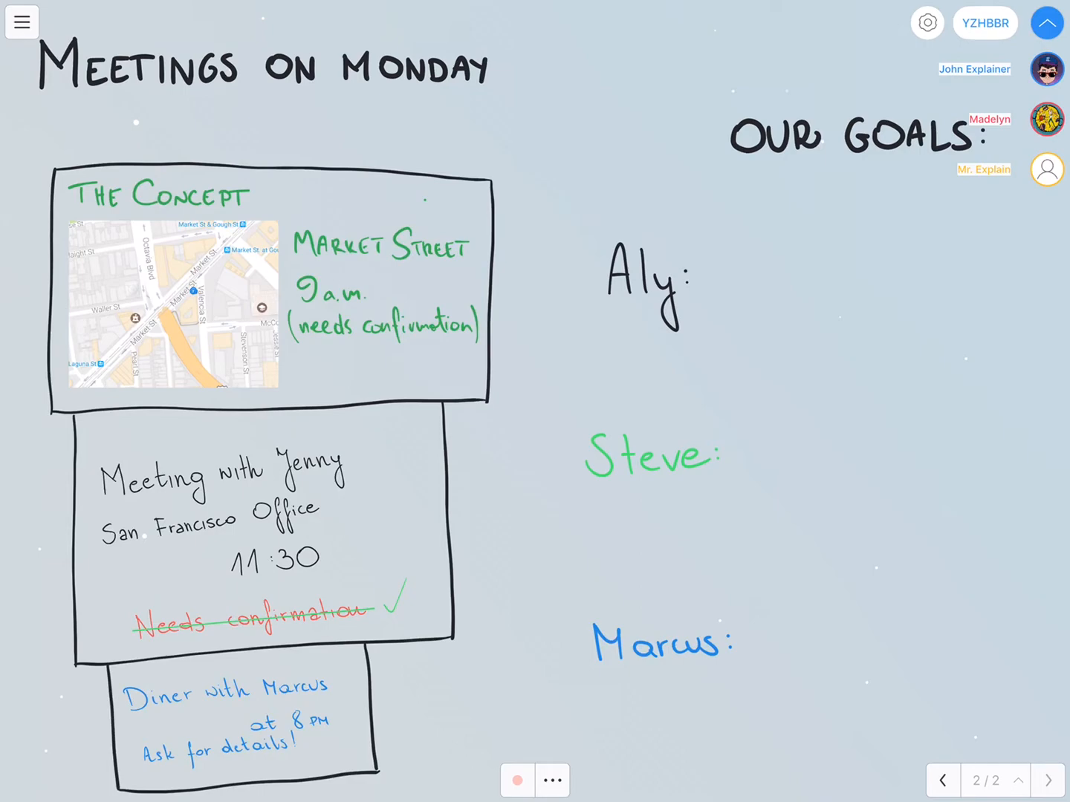
left_click(943, 779)
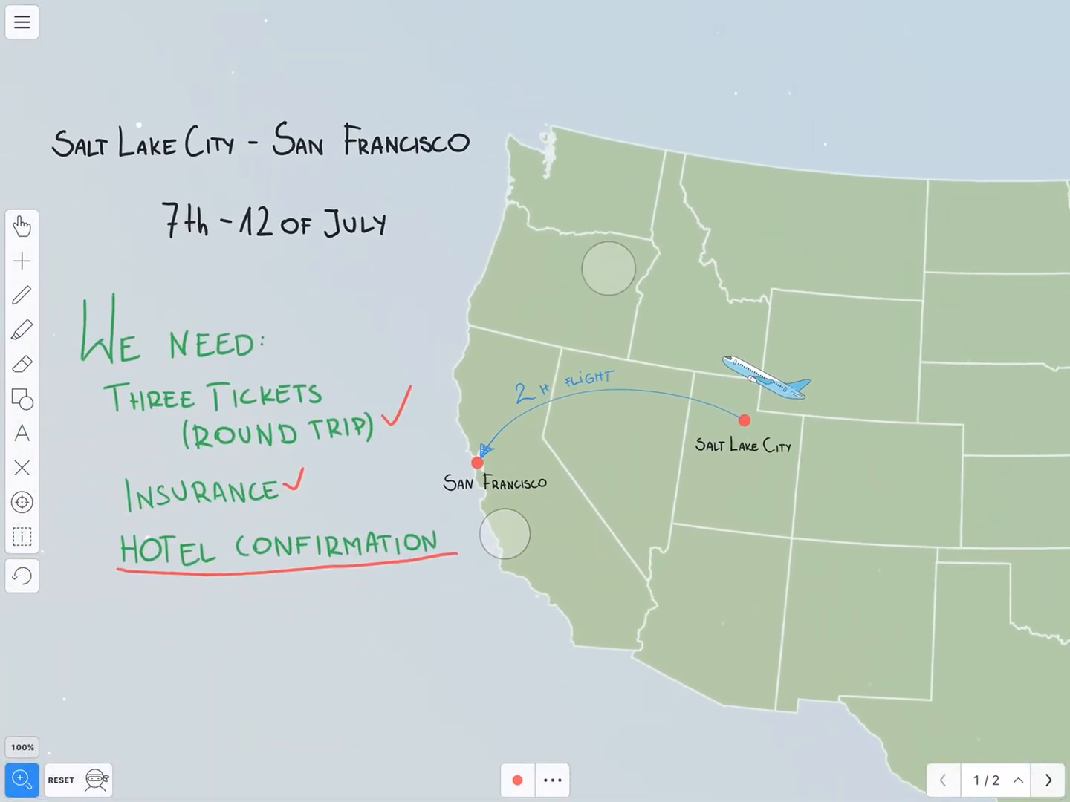
Step: Handwrite a black letter D after 'Aly:' on page two
left_click(1047, 780)
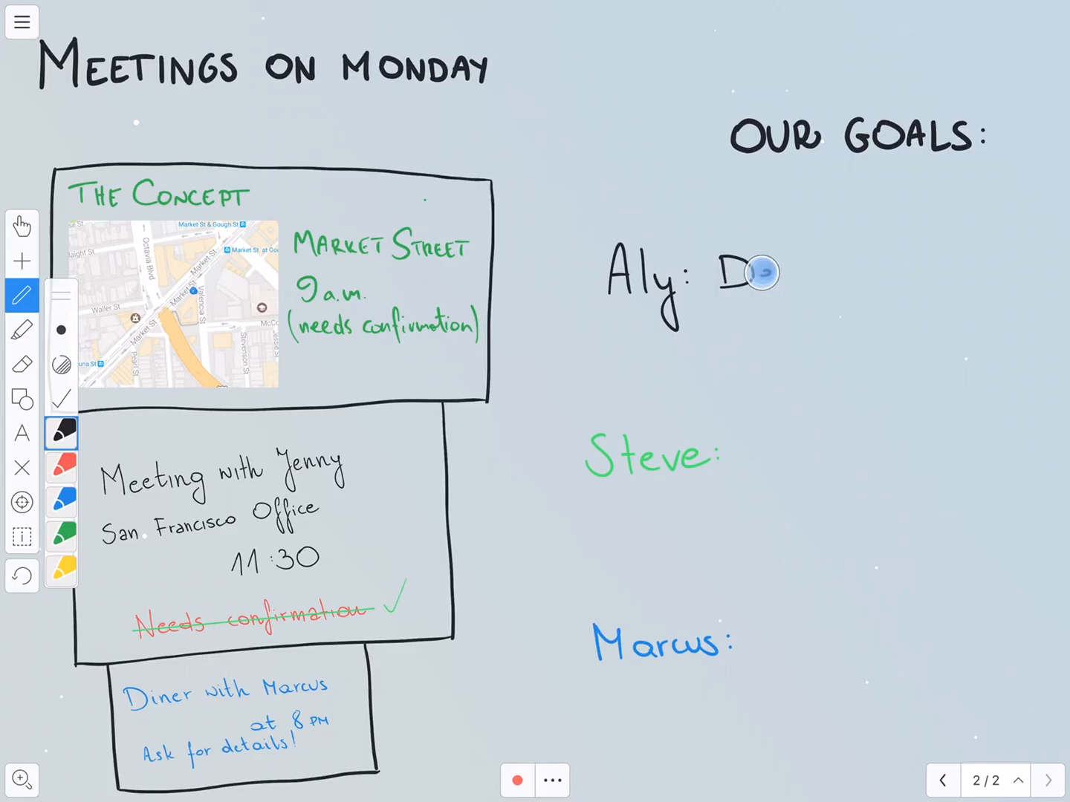